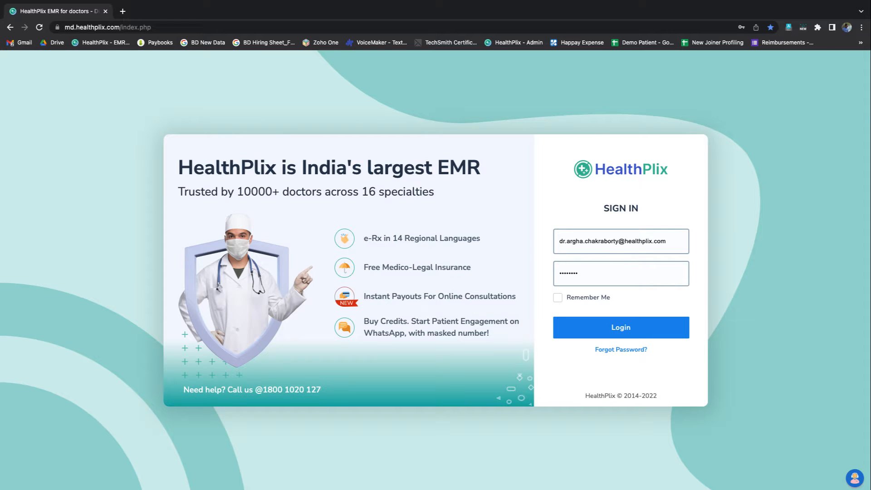
# Log in to the doctor's HealthPlix account with the entered credentials
pyautogui.click(620, 327)
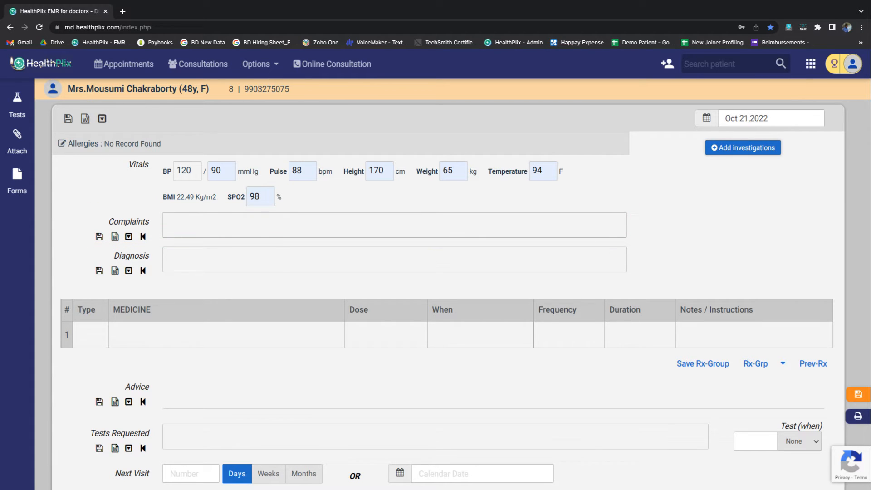
# Enter complaints: frequent urination, yellow urine, increased hunger, hairfall, swollen foot
pyautogui.write('F')
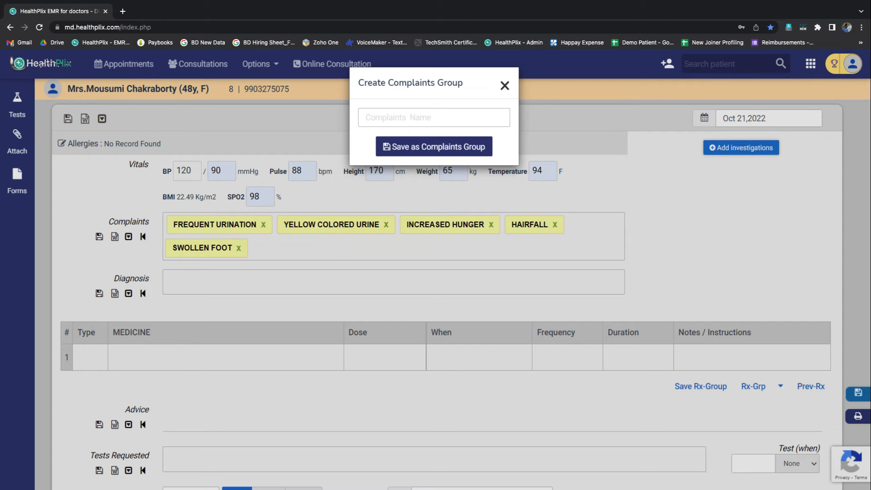
# Add diagnoses Diabetes Mellitus Type 2 and Hypothyroidism, then search RAZ for medicine
pyautogui.write('D')
pyautogui.click(226, 358)
pyautogui.write('RAZ')
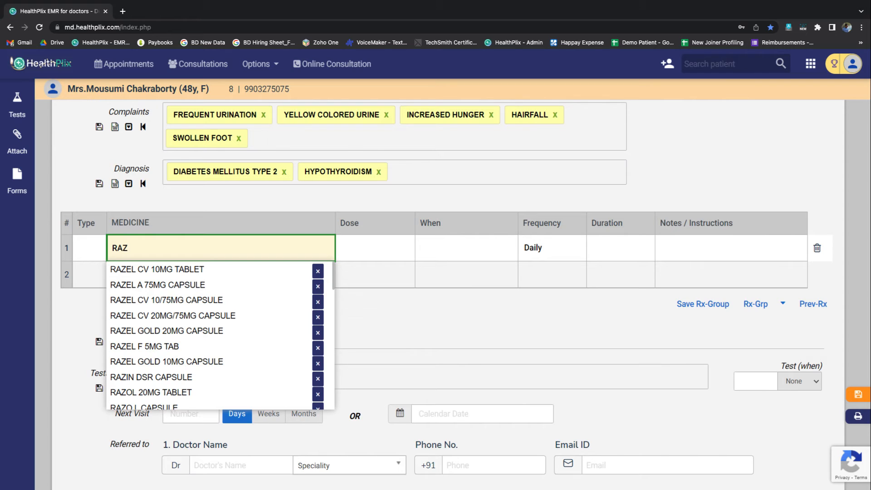
# Prescribe RAZEL CV 10MG TABLET, 1-0-1 after food, daily, for 1 month
pyautogui.click(157, 269)
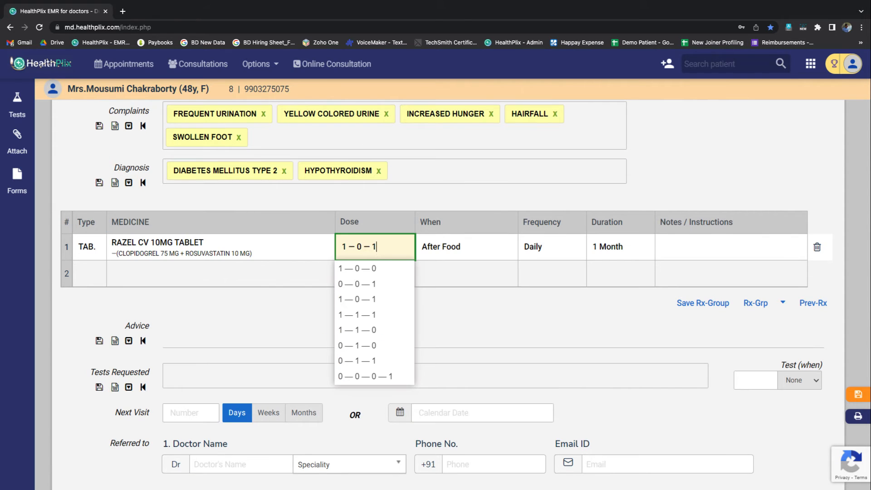
pyautogui.click(466, 246)
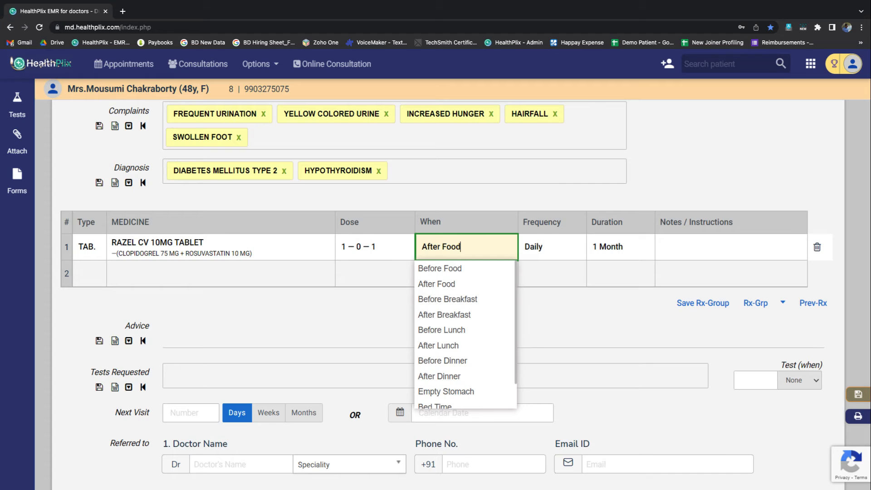
pyautogui.click(552, 247)
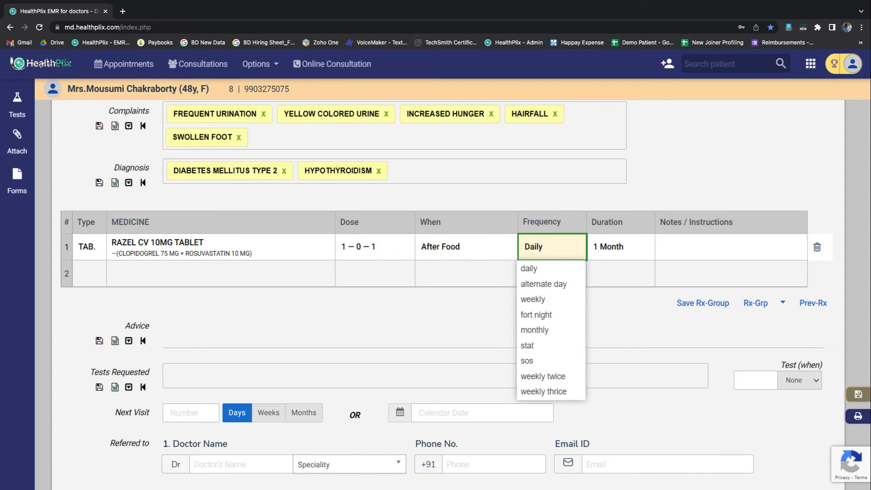
pyautogui.click(621, 247)
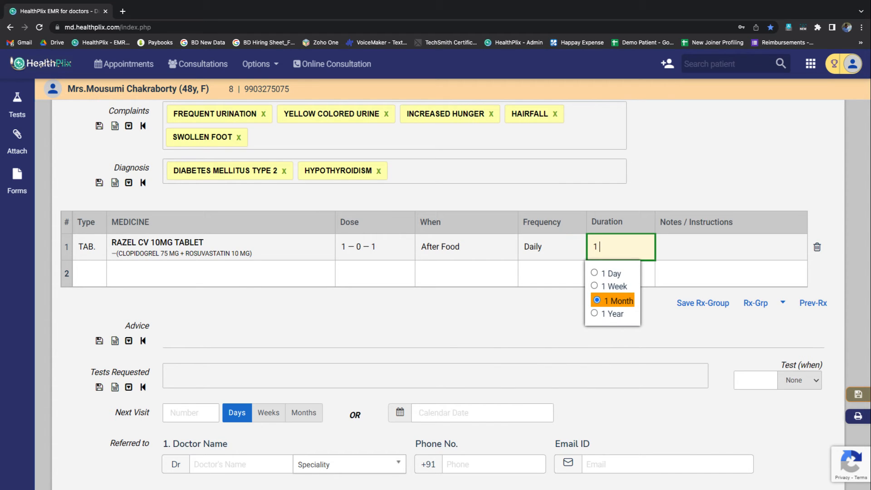